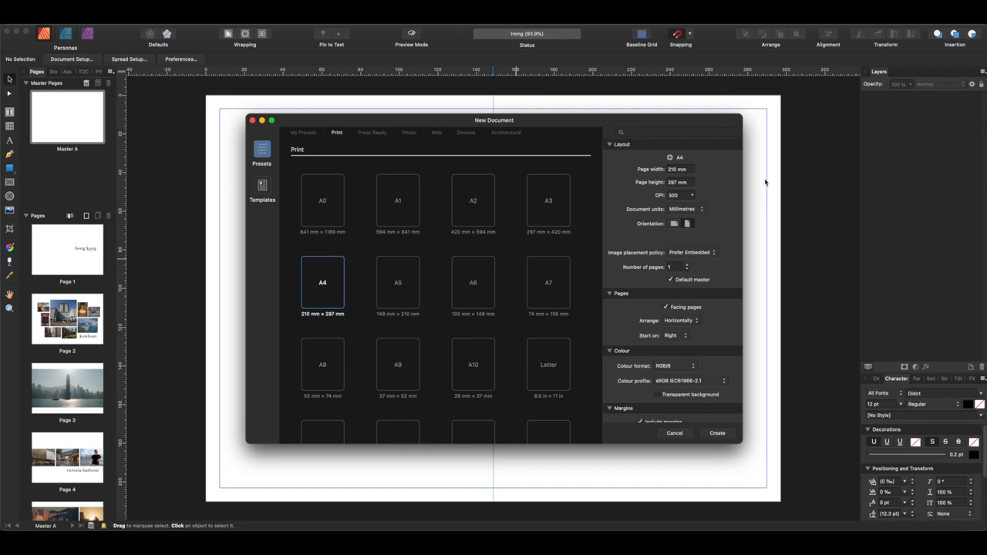
- Make the new A4 document landscape and turn off facing pages
{"action": "left_click", "coordinate": [686, 223]}
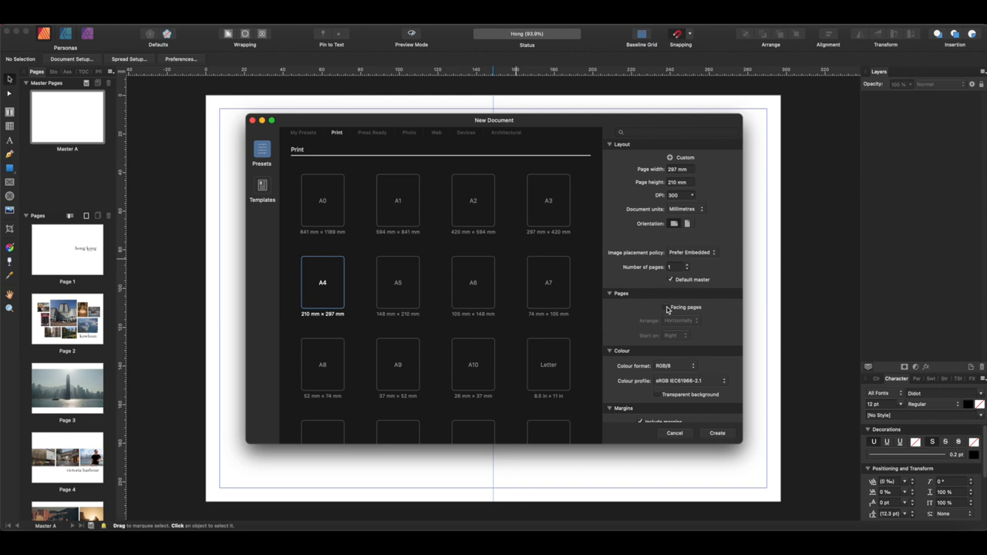
{"action": "left_click", "coordinate": [716, 432]}
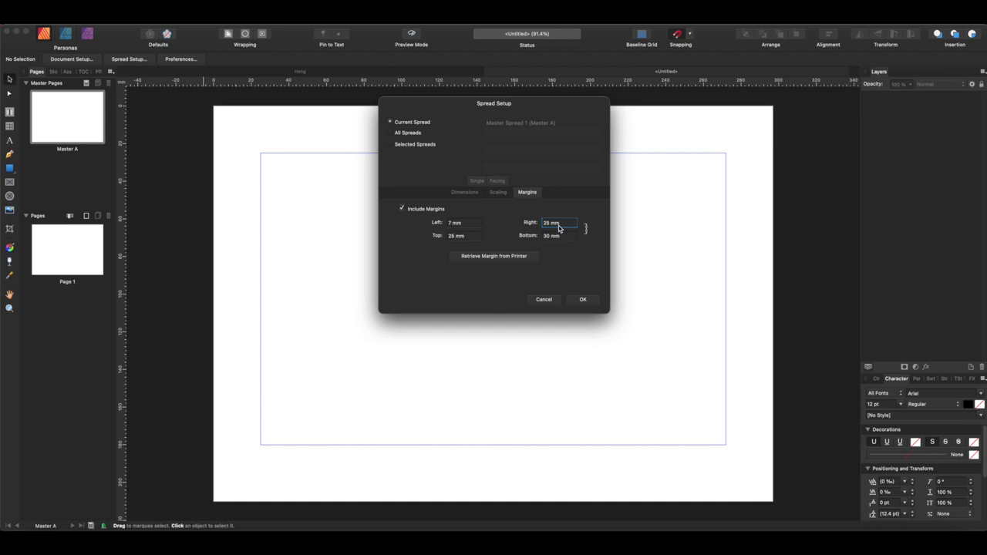
- Set the page margins to 20 mm in Spread Setup
{"action": "left_click", "coordinate": [583, 300]}
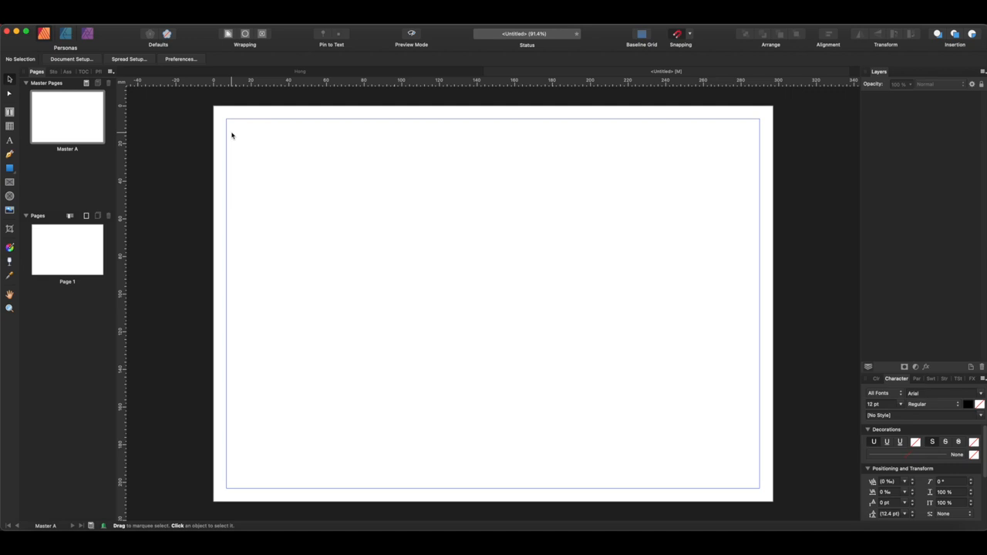
{"action": "mouse_move", "coordinate": [228, 138]}
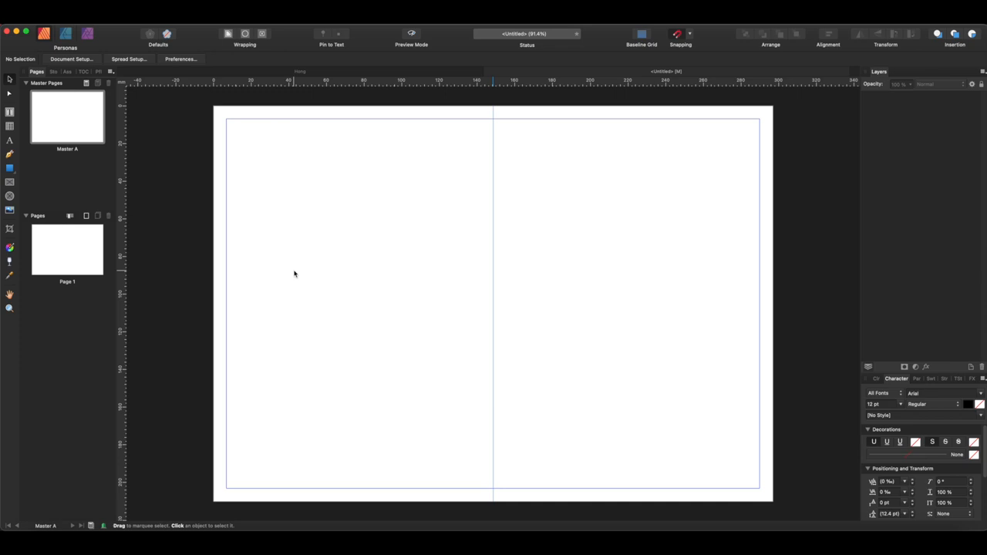
{"action": "mouse_move", "coordinate": [408, 376]}
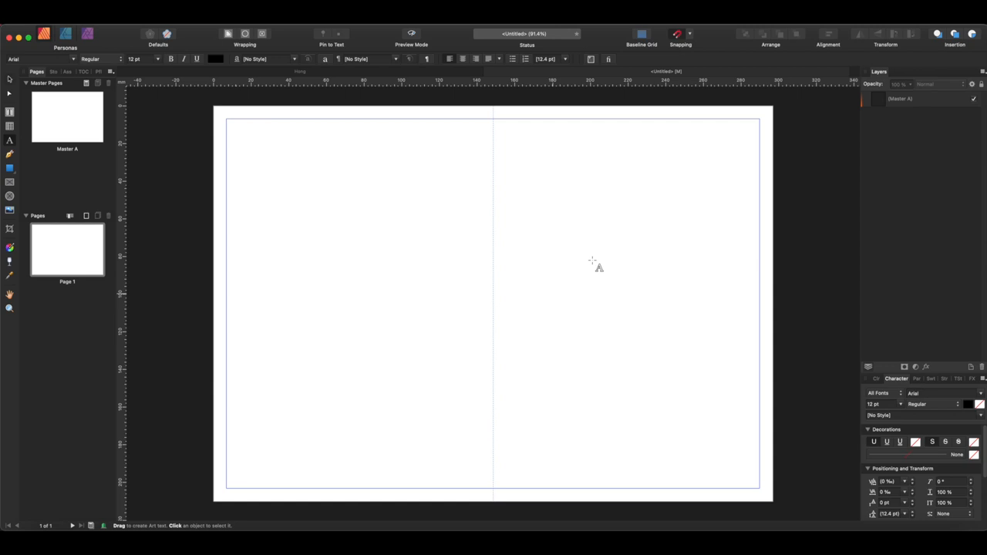
- Add the title 'hong kong' as artistic text on the first page
{"action": "type", "text": "hong kong"}
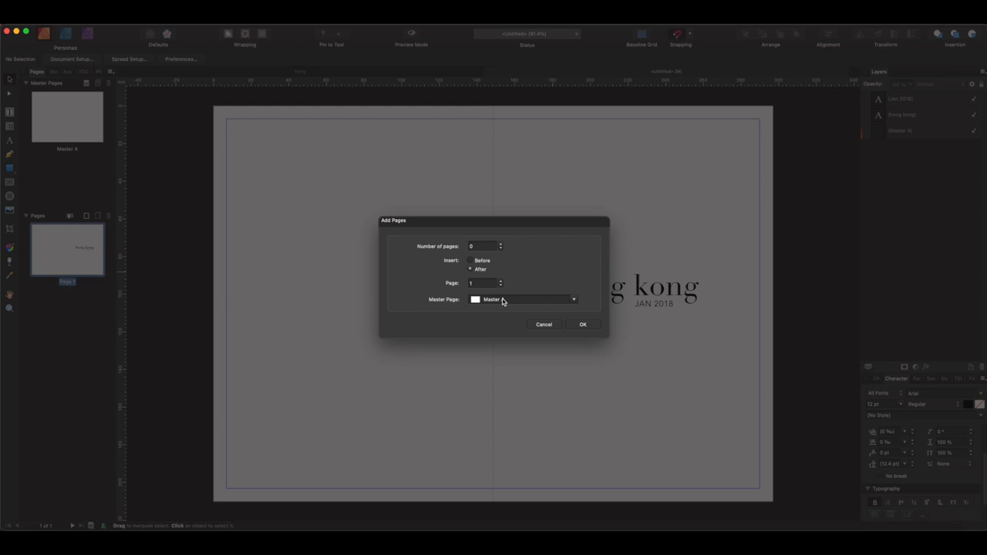
- Confirm the added pages and draw a picture frame across page 2
{"action": "left_click", "coordinate": [582, 324]}
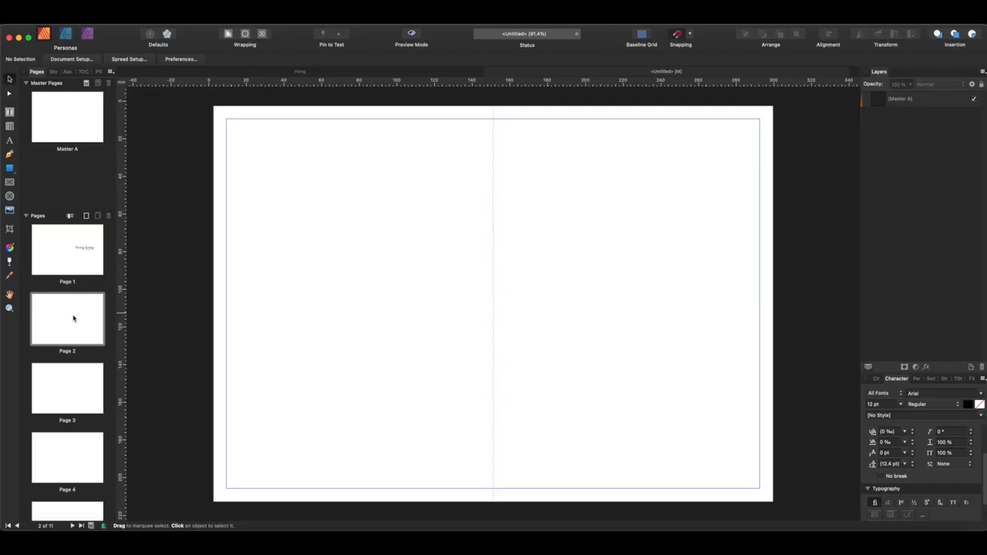
{"action": "mouse_move", "coordinate": [9, 168]}
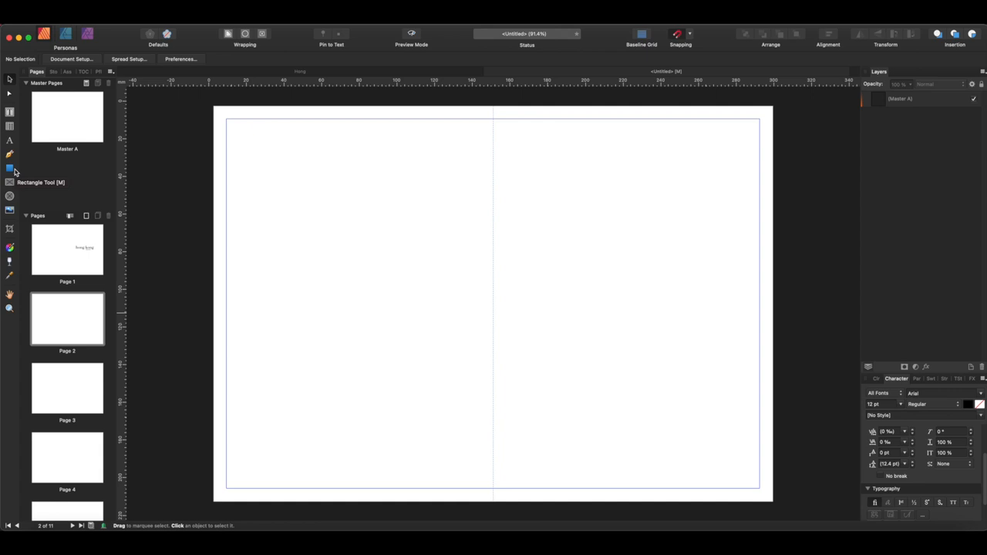
{"action": "left_click_drag", "start_coordinate": [216, 139], "coordinate": [771, 444]}
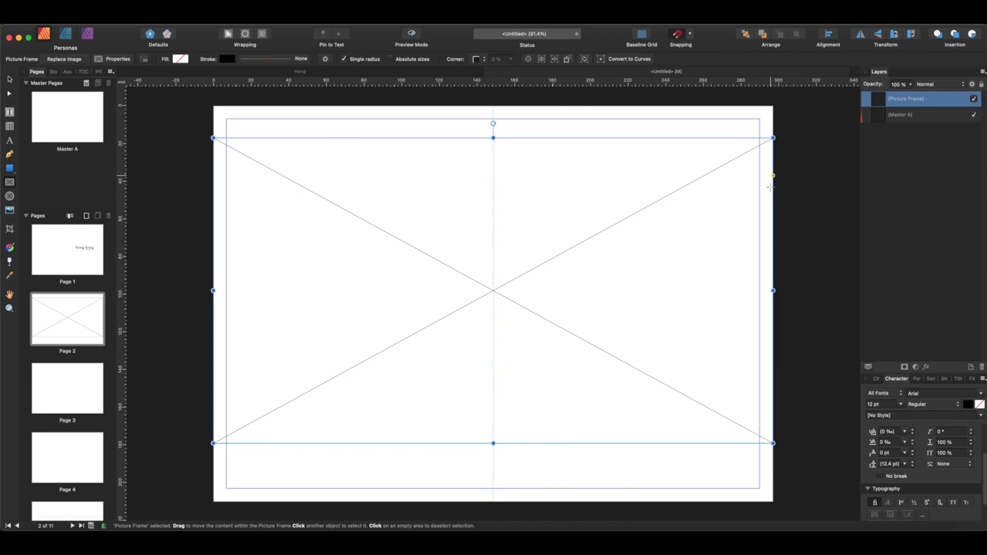
{"action": "mouse_move", "coordinate": [515, 256]}
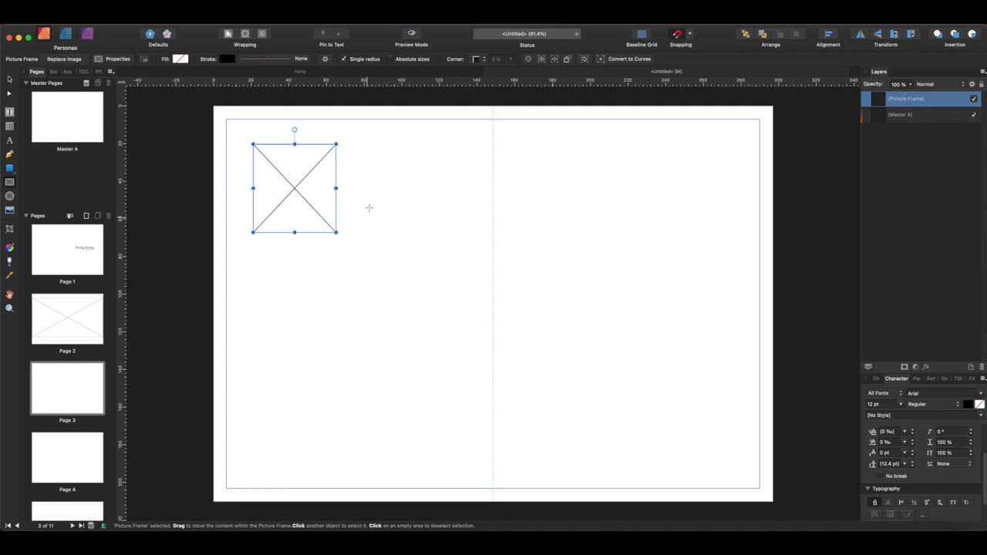
{"action": "left_click", "coordinate": [67, 317]}
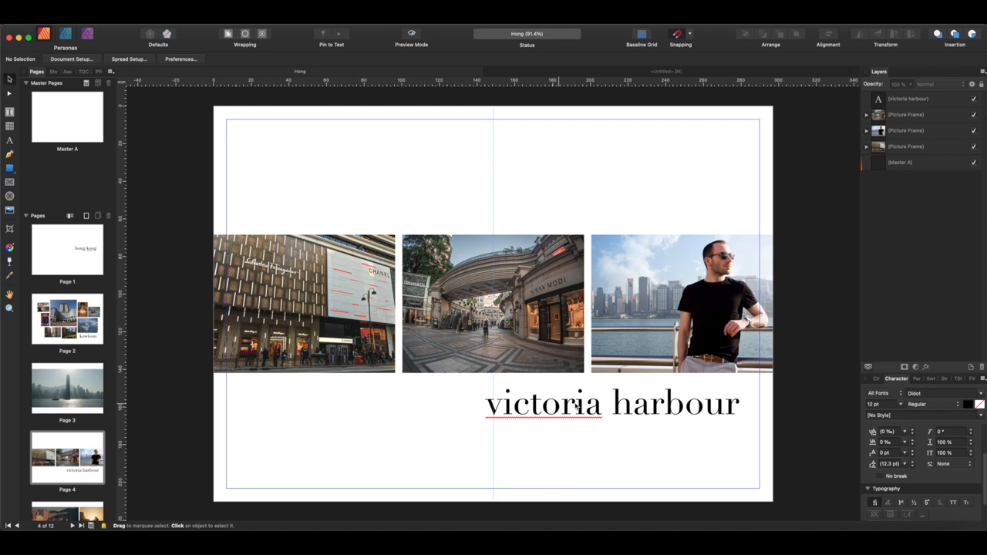
- Scroll through the Pages panel to review the photo-collage spreads
{"action": "scroll", "scroll_direction": "down", "scroll_amount": 3}
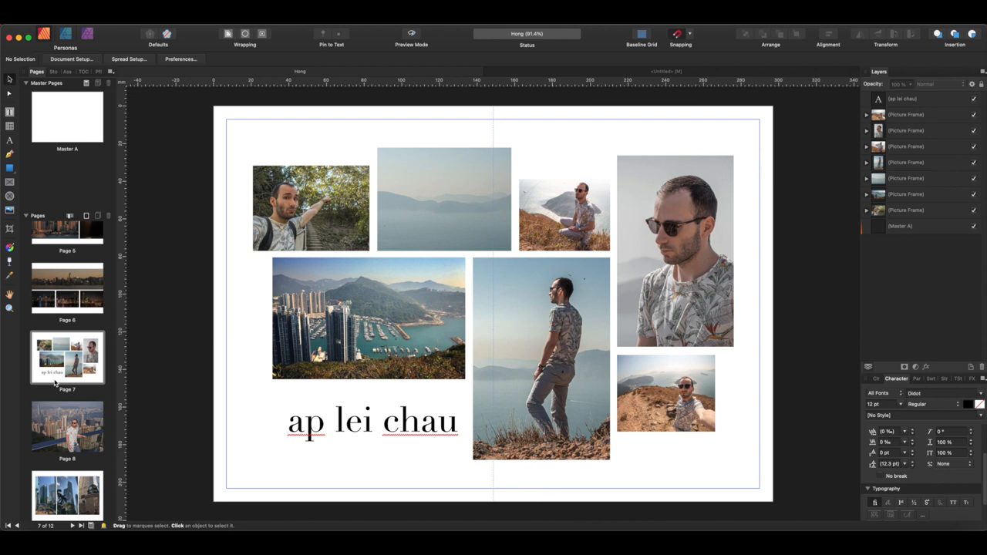
{"action": "mouse_move", "coordinate": [250, 345]}
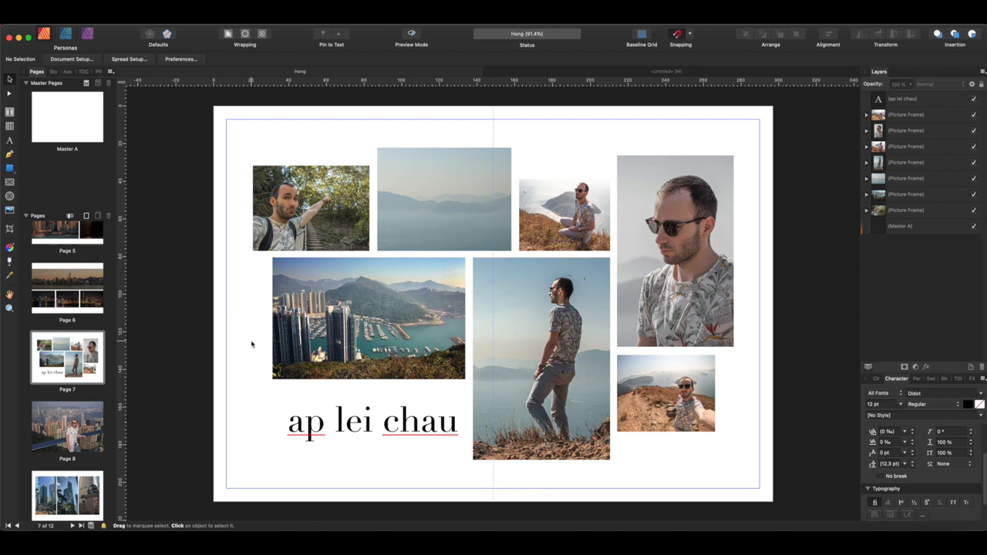